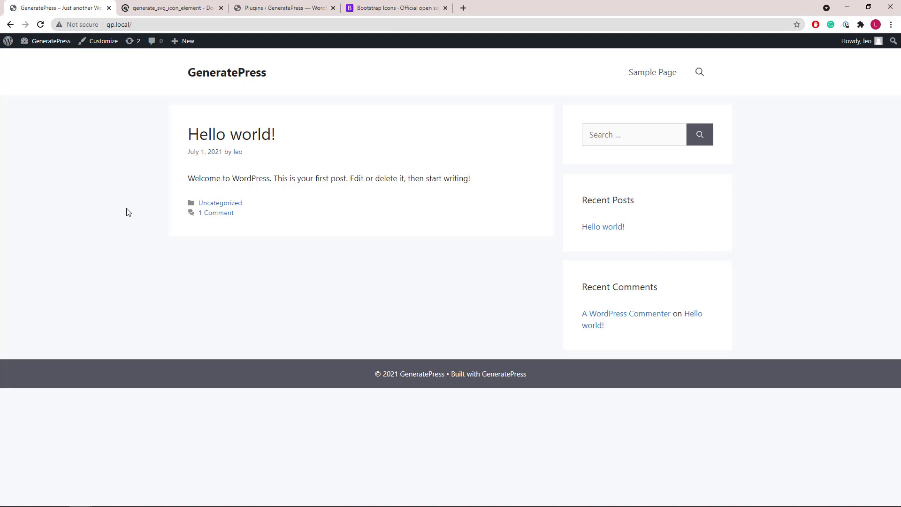
mouse_move(117, 67)
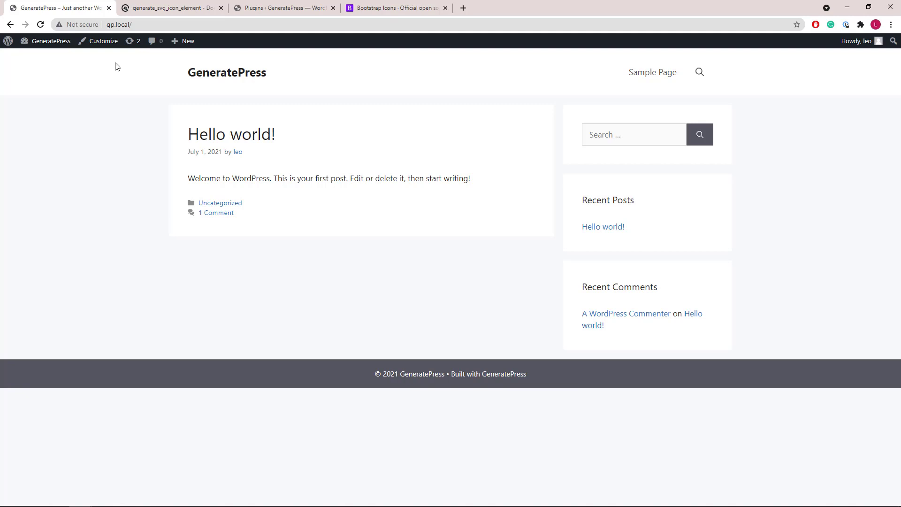
- Review the generate_svg_icon_element filter article, then bring up the site's Plugins page with Code Snippets
click(171, 8)
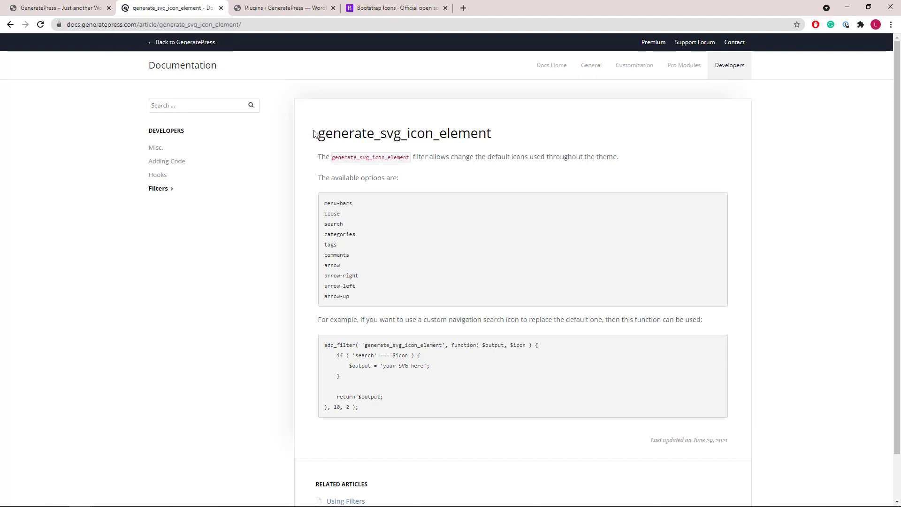
drag(318, 132, 491, 133)
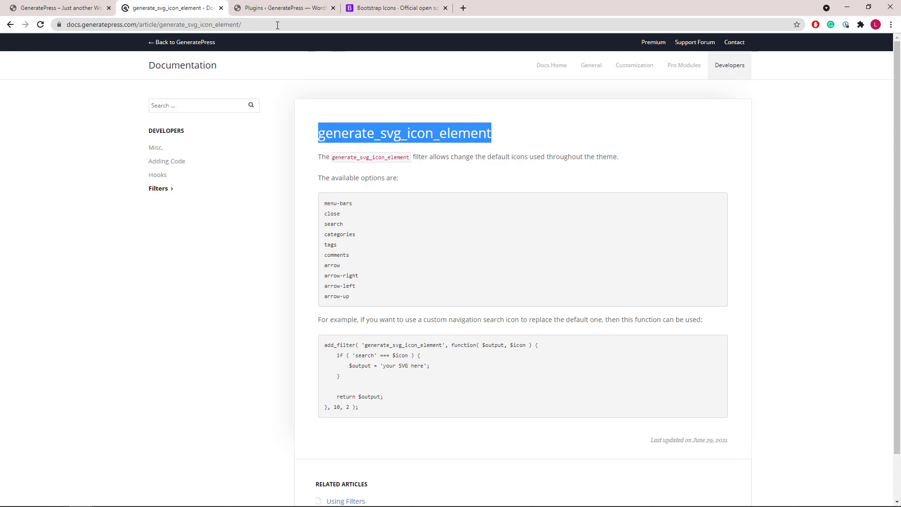
click(281, 8)
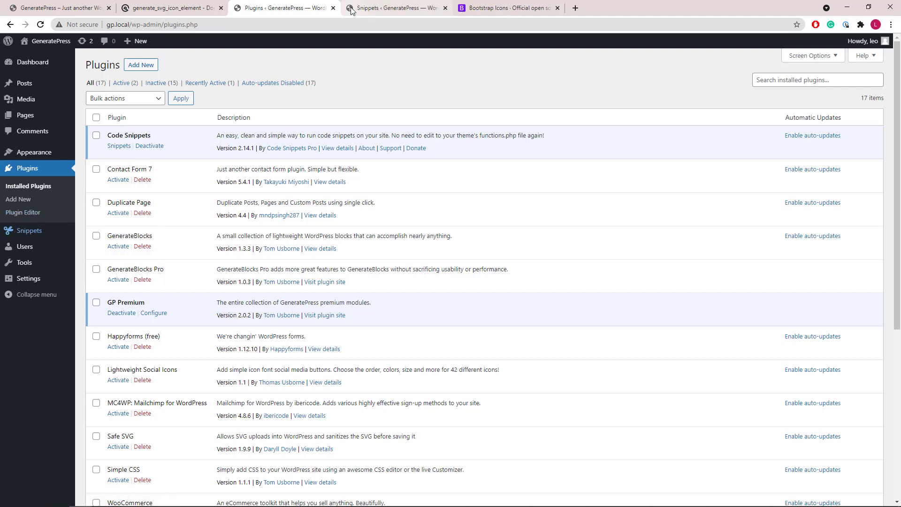
- Add a new Code Snippets snippet titled 'Custom Icons'
click(394, 8)
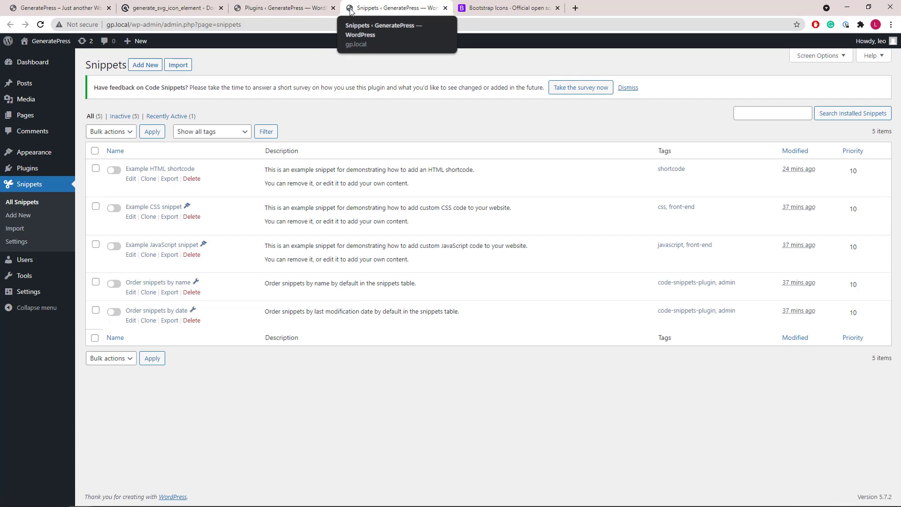
click(145, 64)
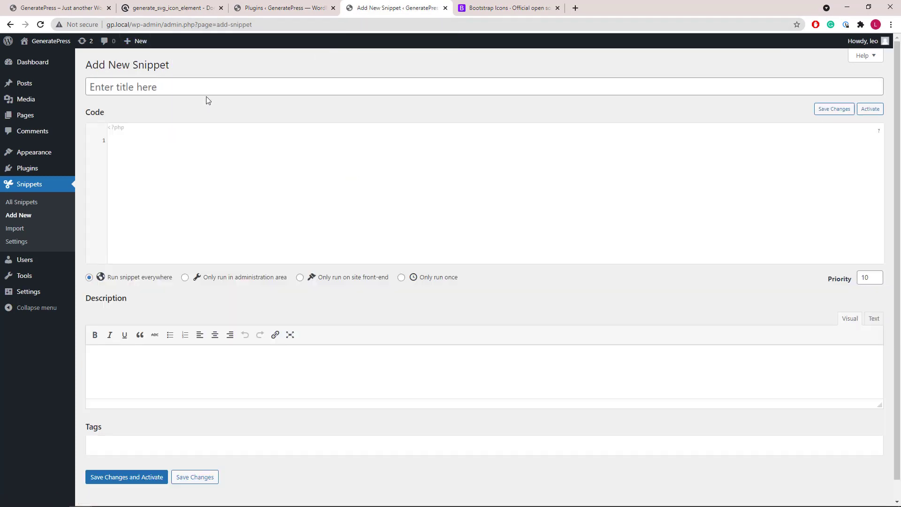
text(Custom Ic)
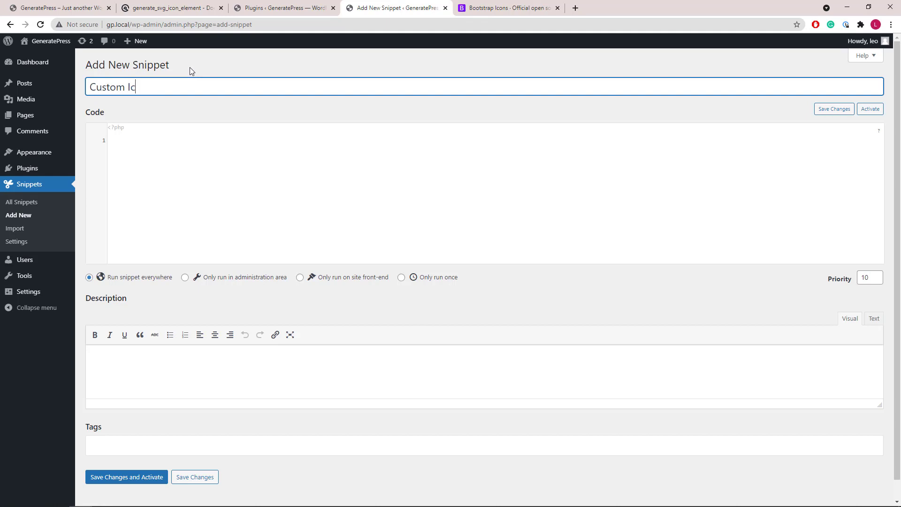
text(ons)
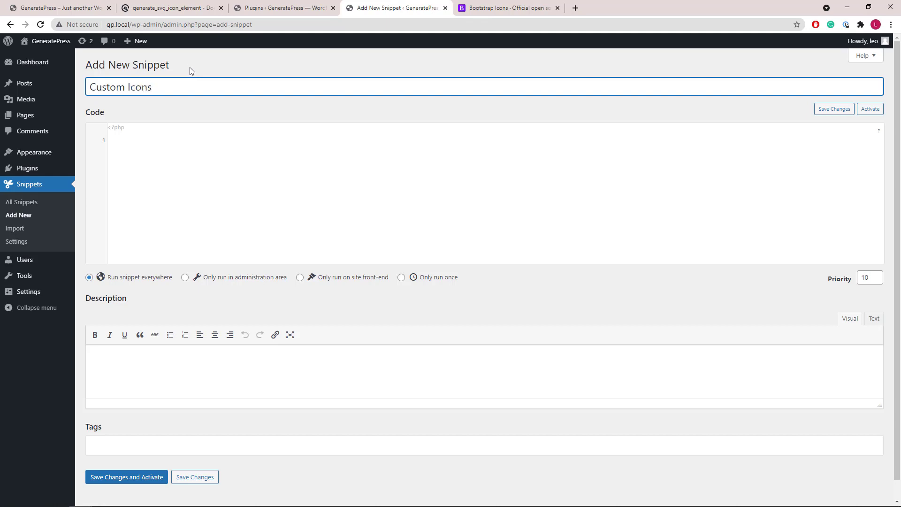
- Copy the example add_filter code for the search icon from the documentation article
click(169, 8)
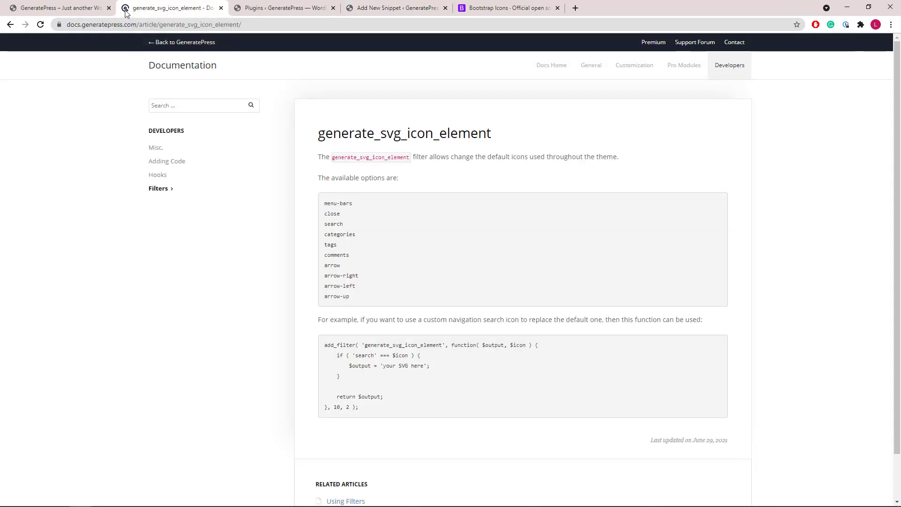
drag(355, 366, 358, 407)
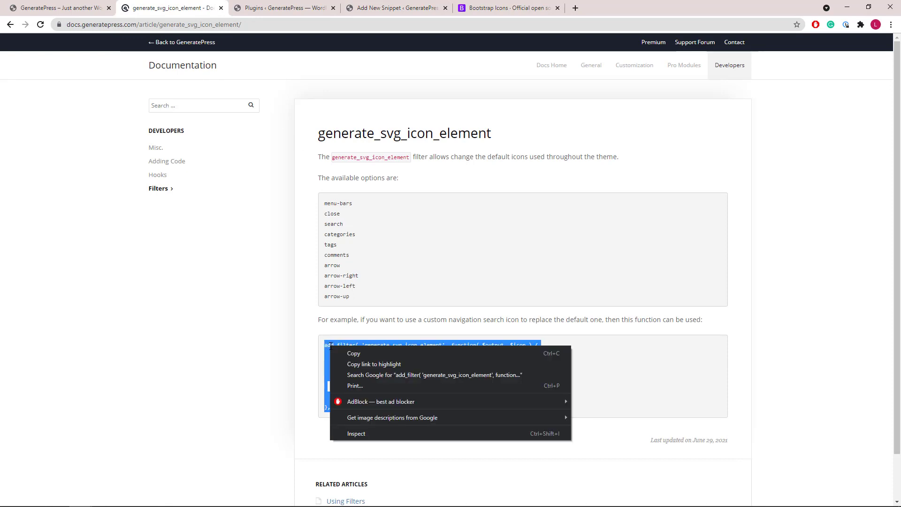
click(353, 62)
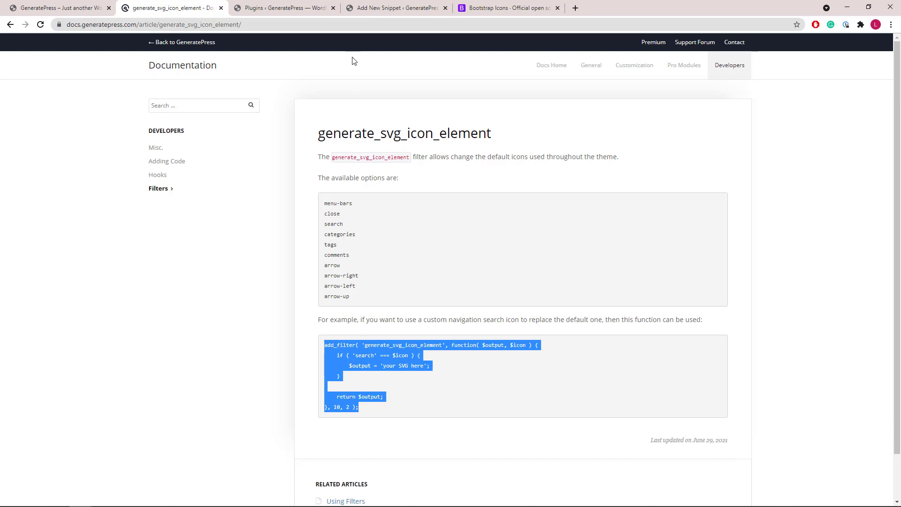
- Paste the example filter code into the Custom Icons snippet and compare the live site's icons with the docs
click(397, 8)
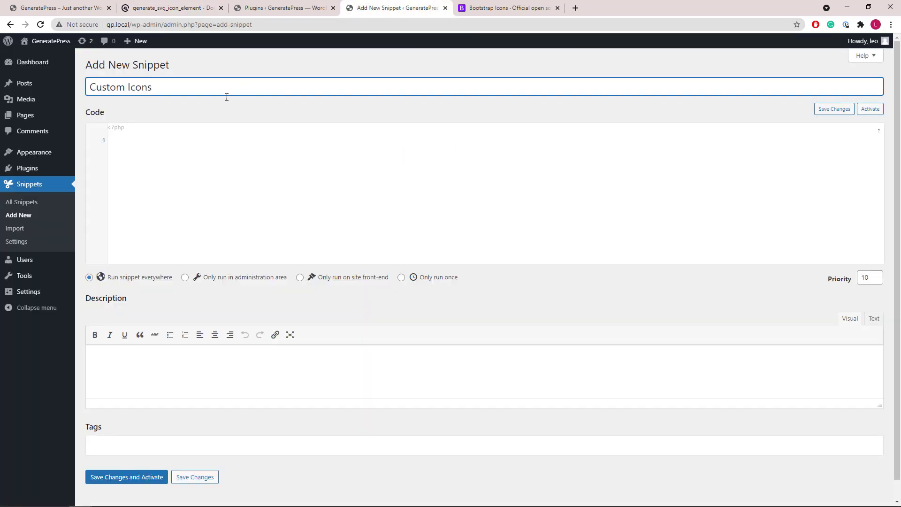
right_click(151, 143)
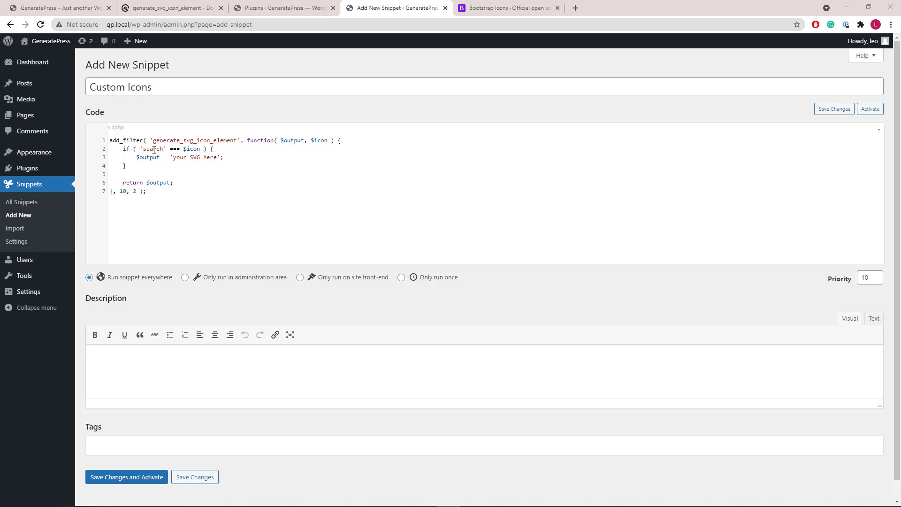
double_click(153, 149)
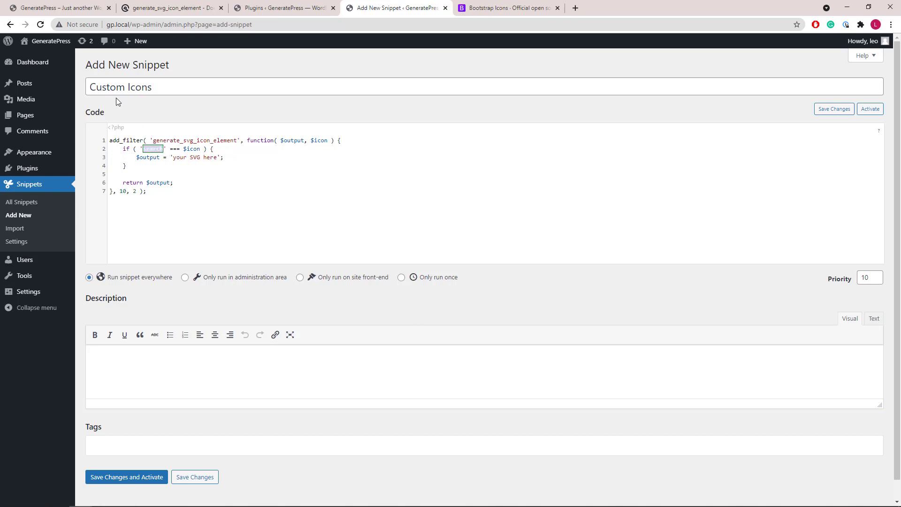
click(57, 8)
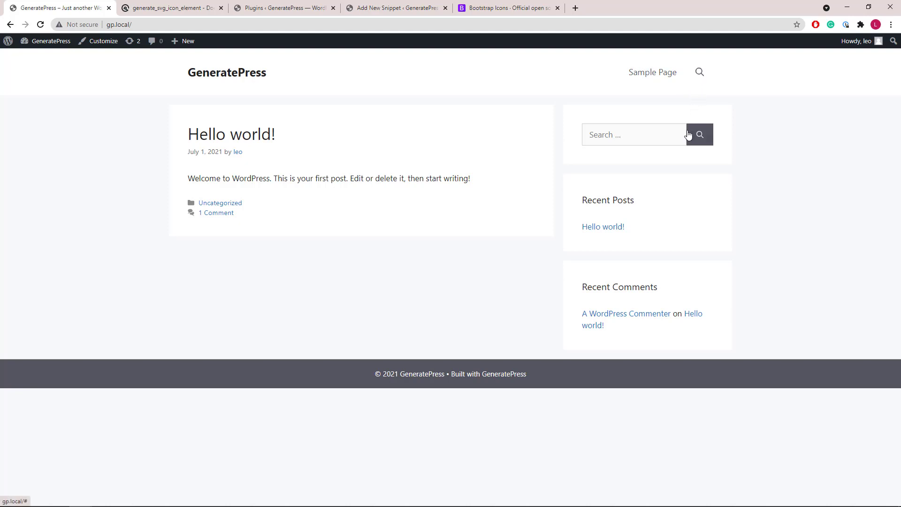
mouse_move(254, 62)
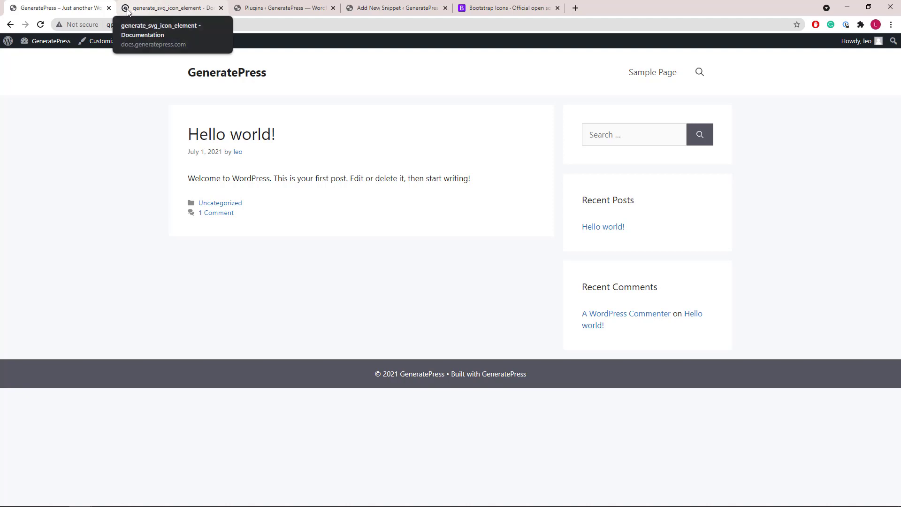
click(169, 8)
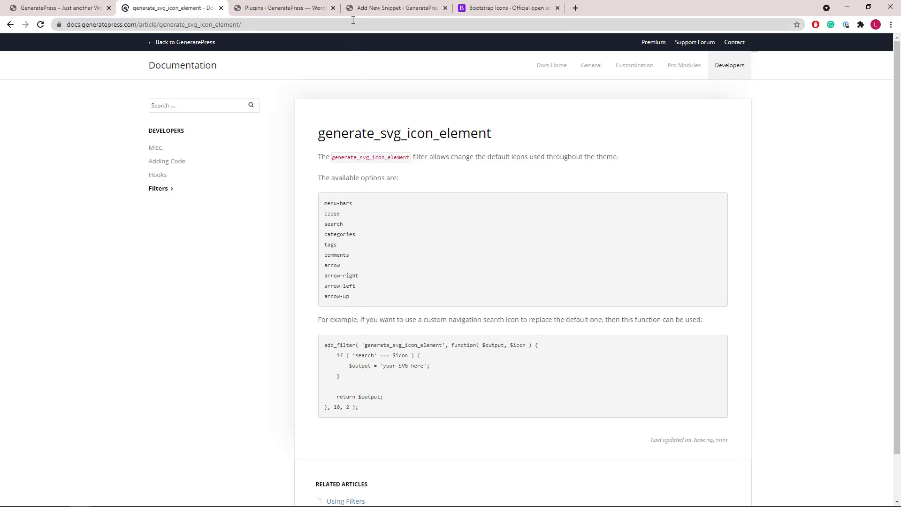
click(394, 8)
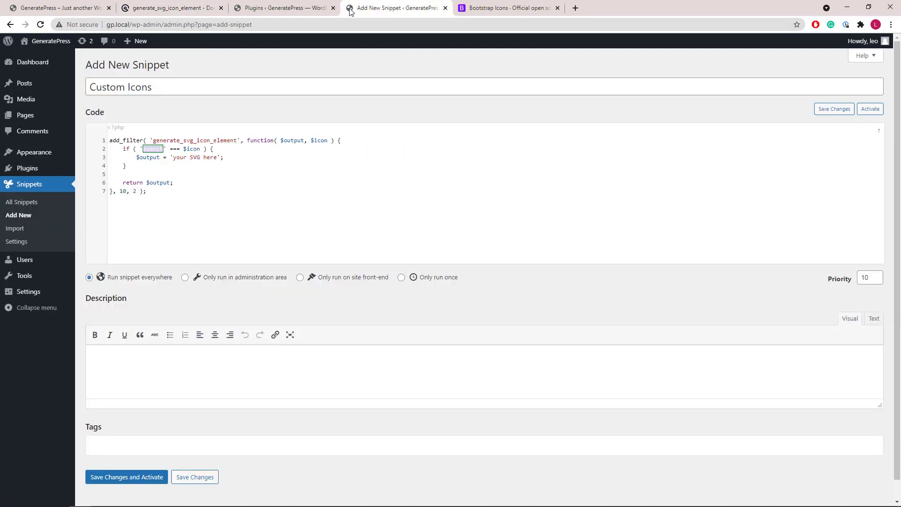
mouse_move(396, 7)
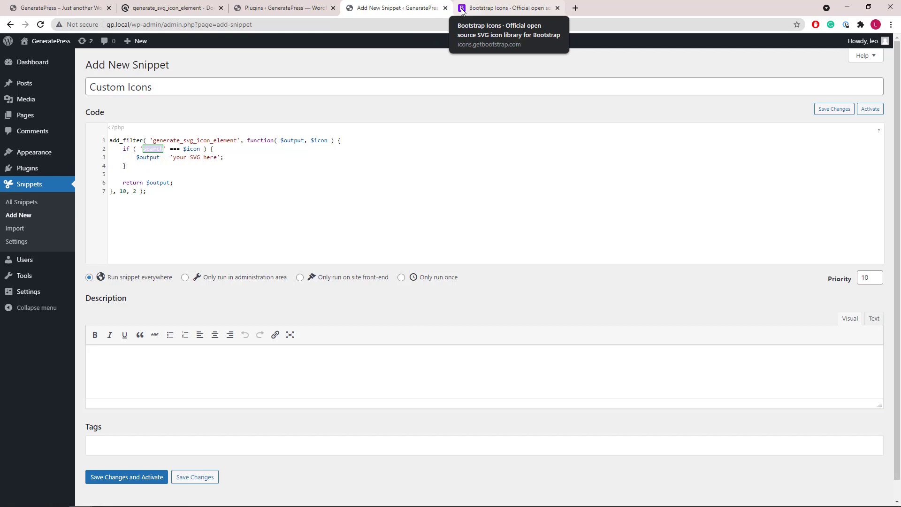
- Filter Bootstrap Icons for 'bino', copy the Binoculars fill SVG and return to the snippet editor
click(505, 8)
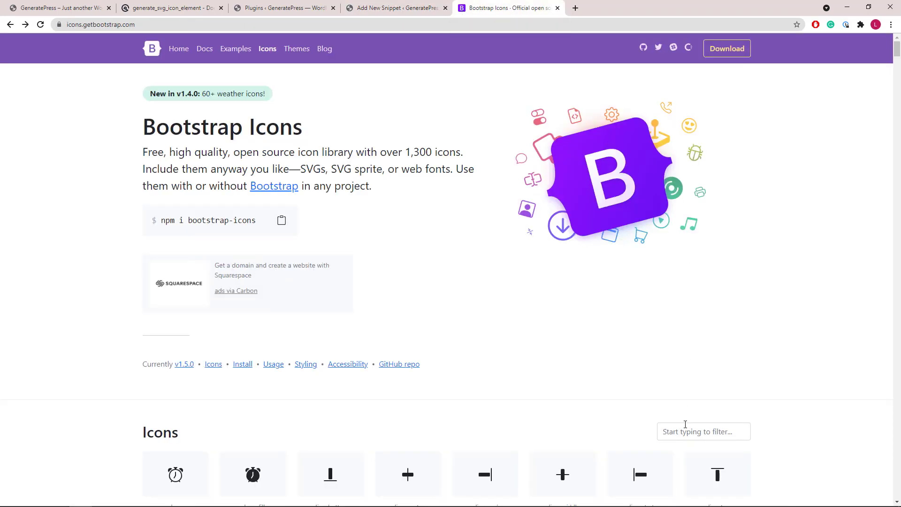
click(703, 432)
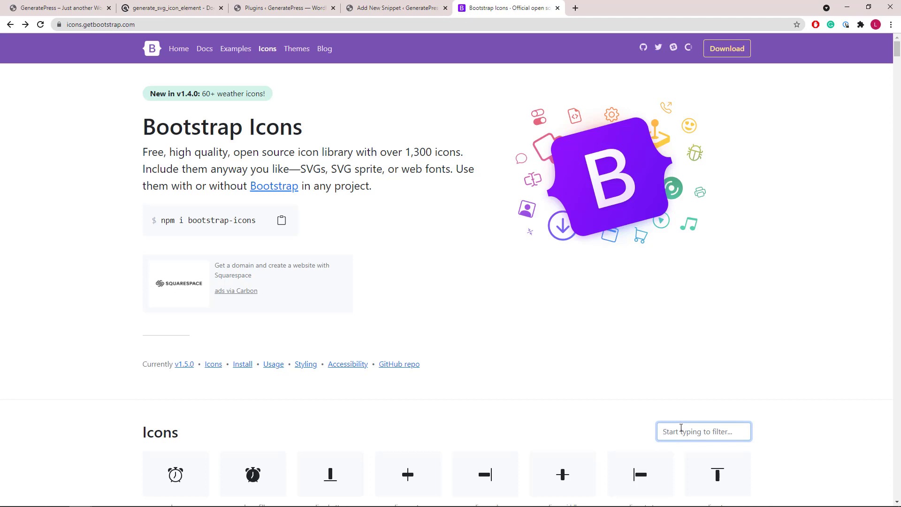
text(bino)
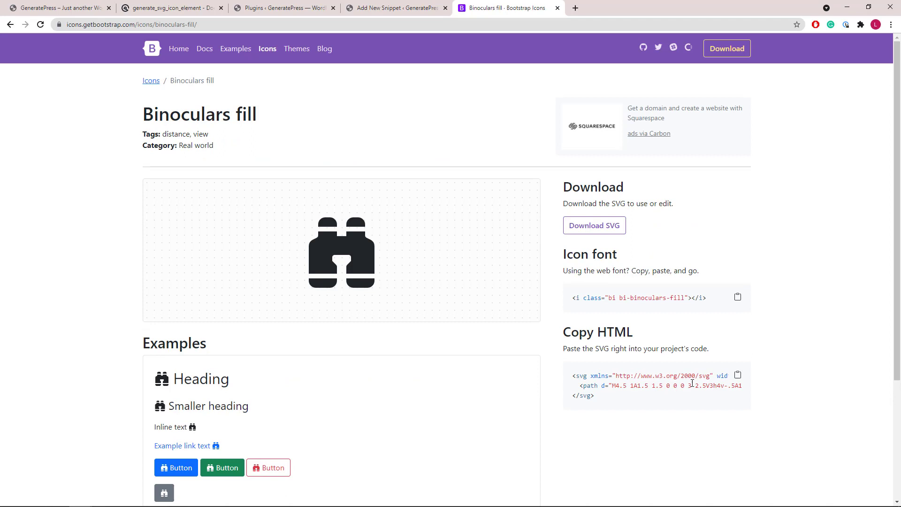
mouse_move(737, 376)
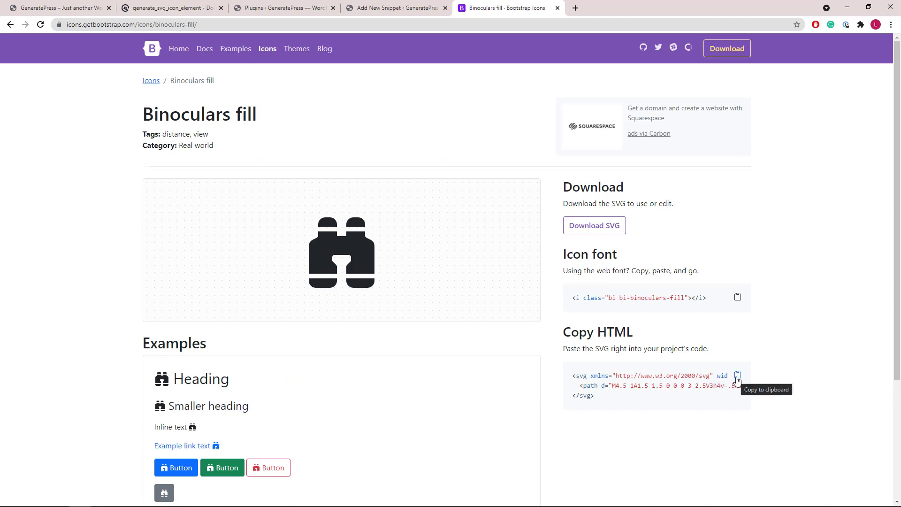
click(738, 374)
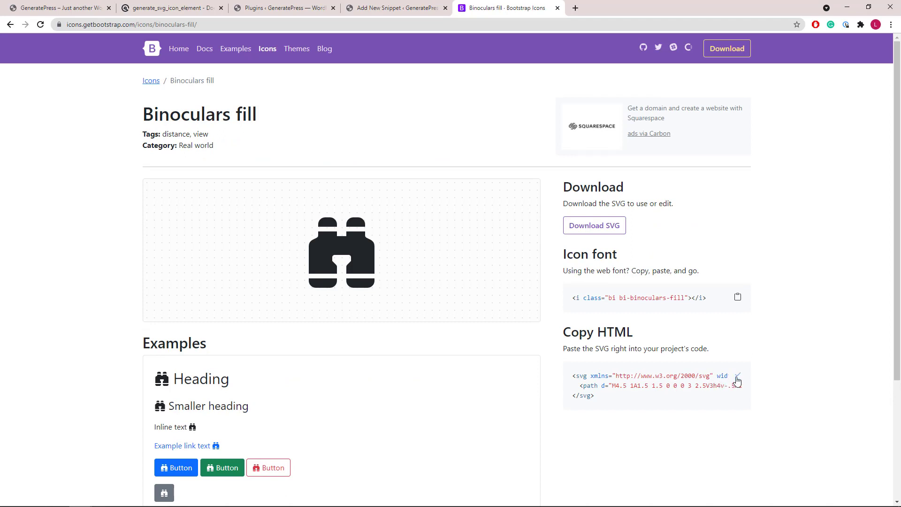
click(395, 7)
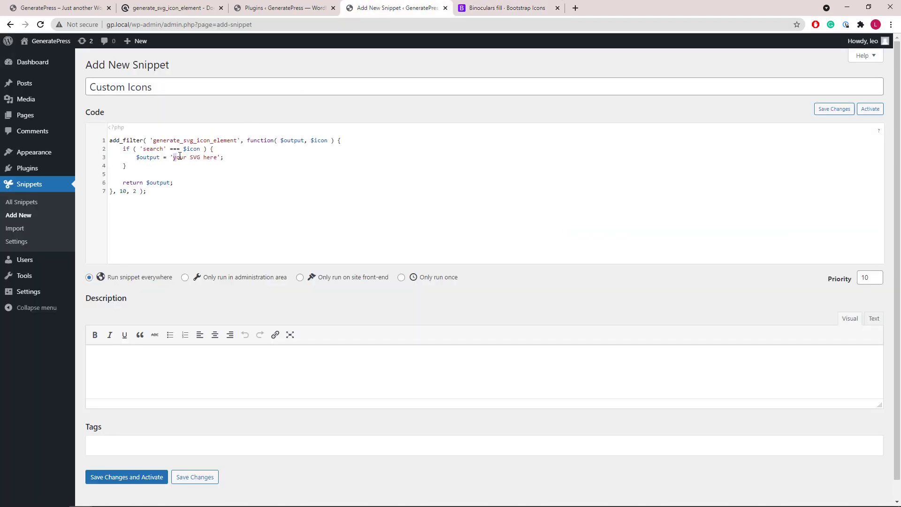
- Replace the 'your SVG here' placeholder with the Binoculars SVG and save the snippet with Activate
double_click(195, 156)
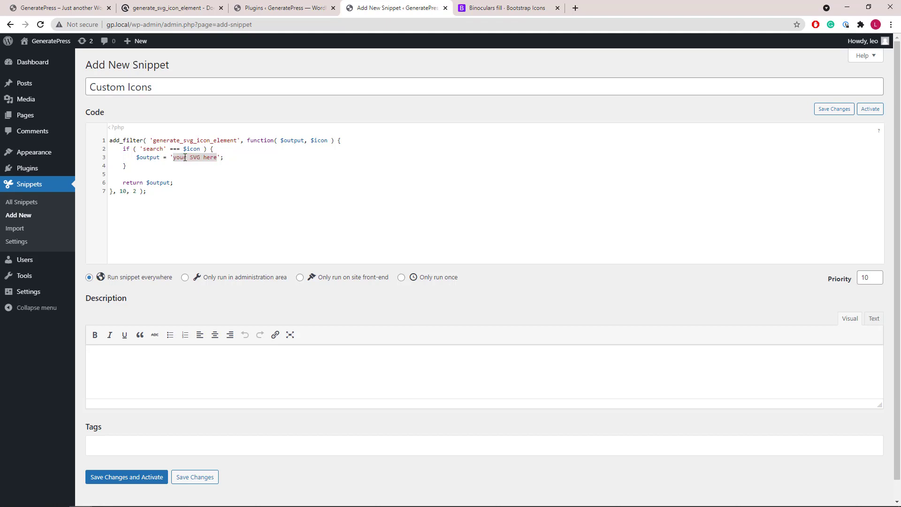
double_click(194, 156)
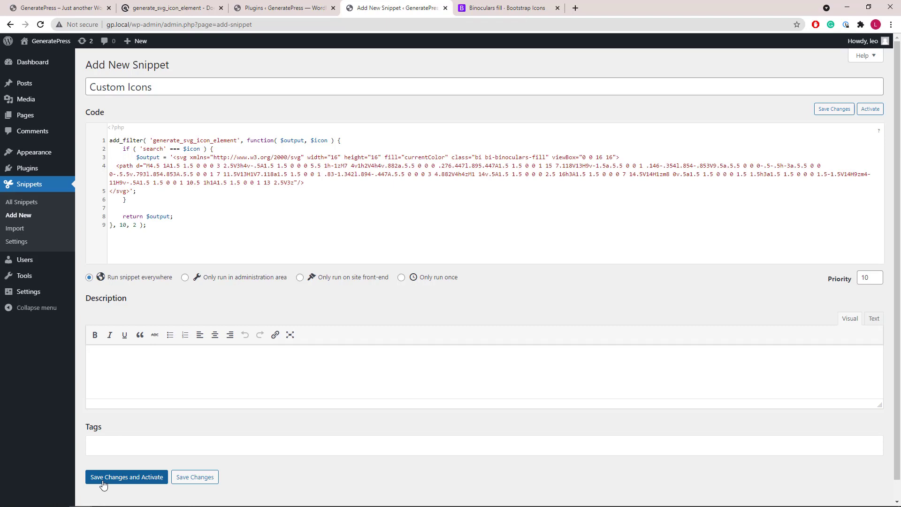
click(126, 476)
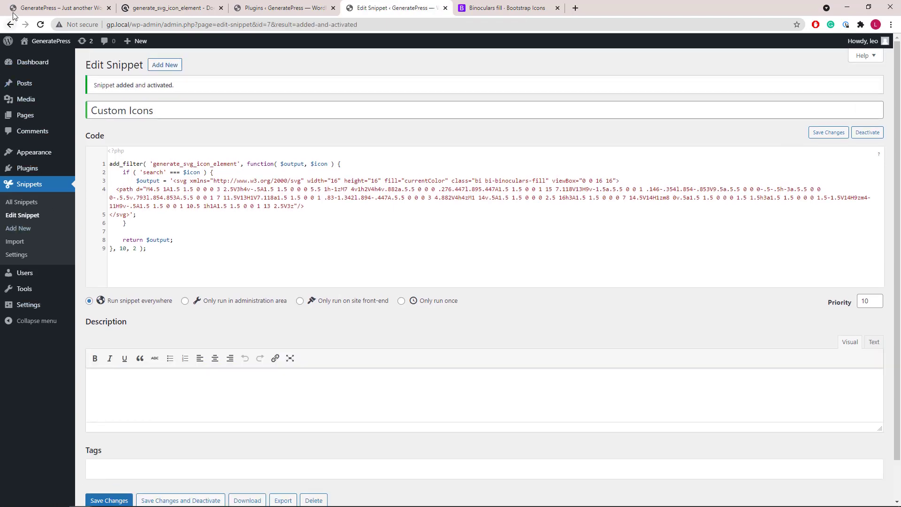
- Reload the front page to confirm binoculars search icons, including in the mobile preview
click(57, 8)
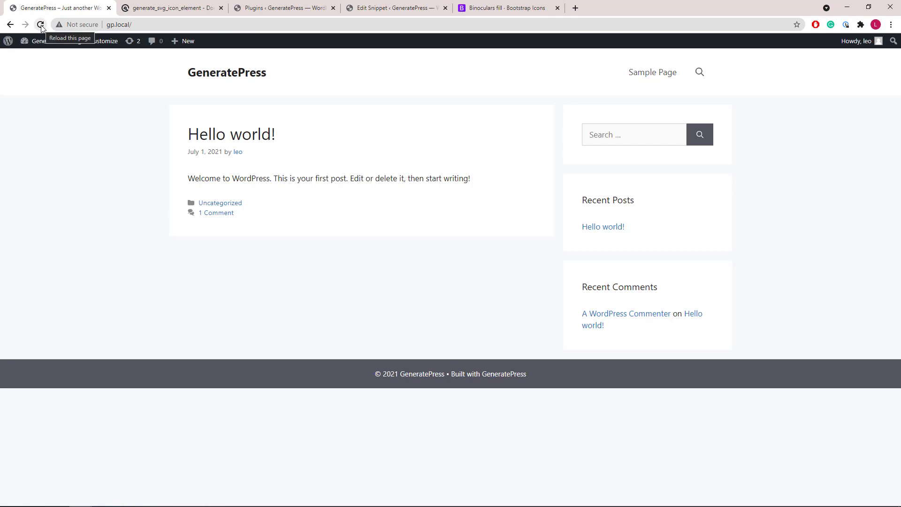
click(40, 23)
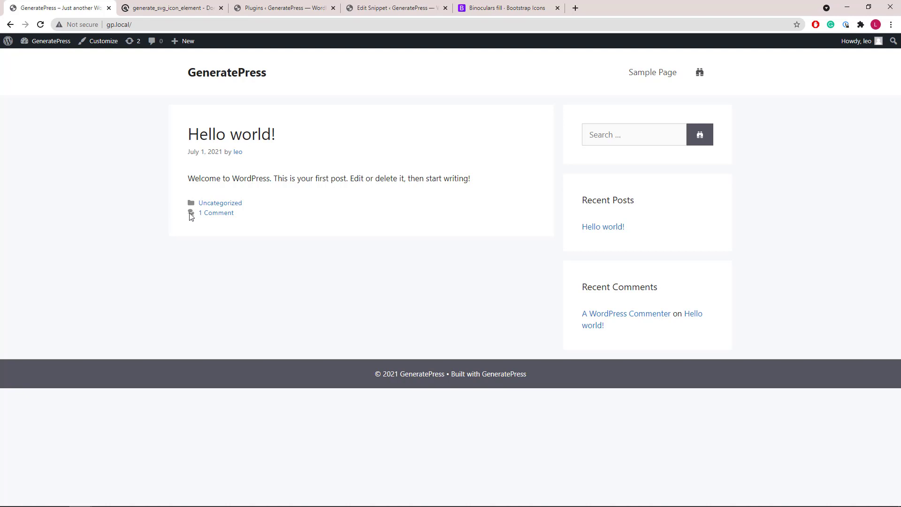
mouse_move(131, 195)
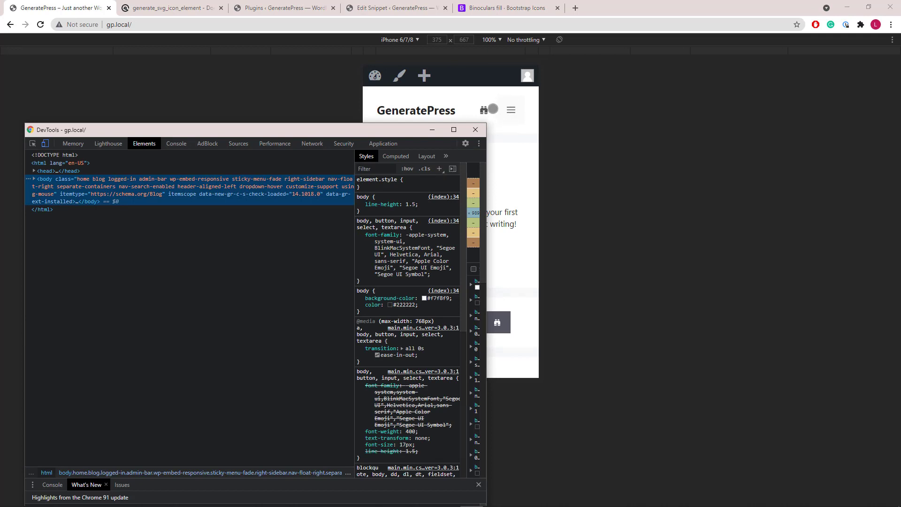
click(474, 129)
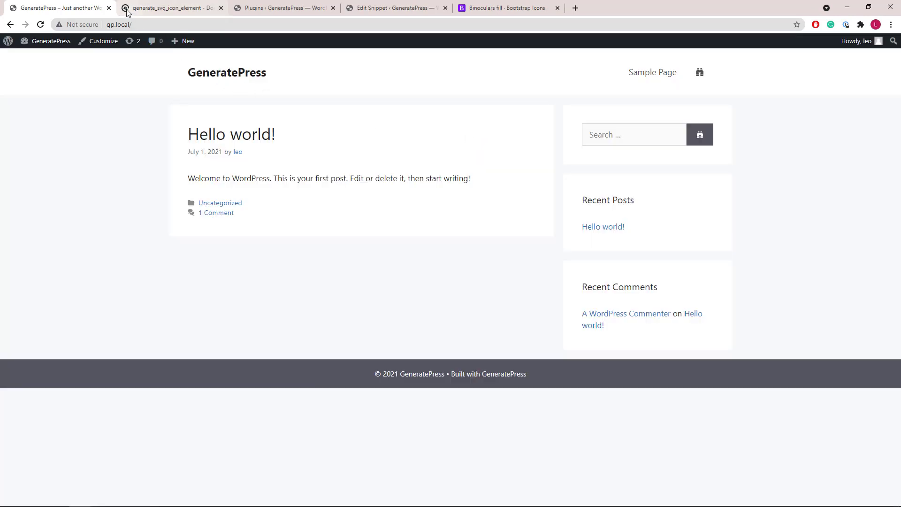
- Copy the documentation's example if-block and paste it twice as second and third icon conditions
click(169, 7)
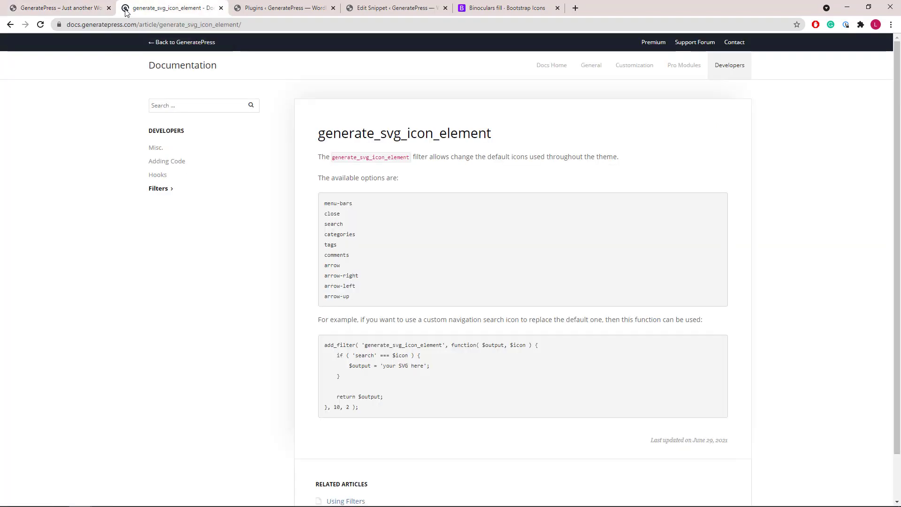
drag(336, 355, 338, 371)
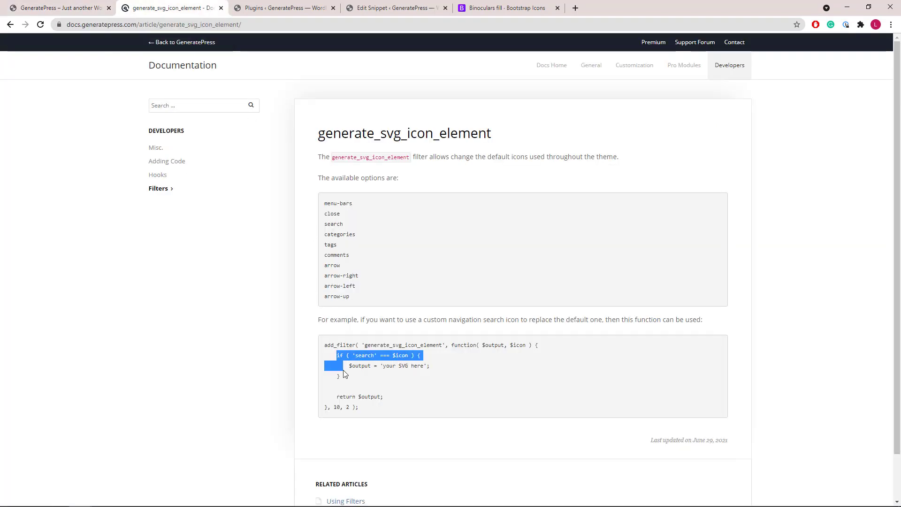
right_click(348, 366)
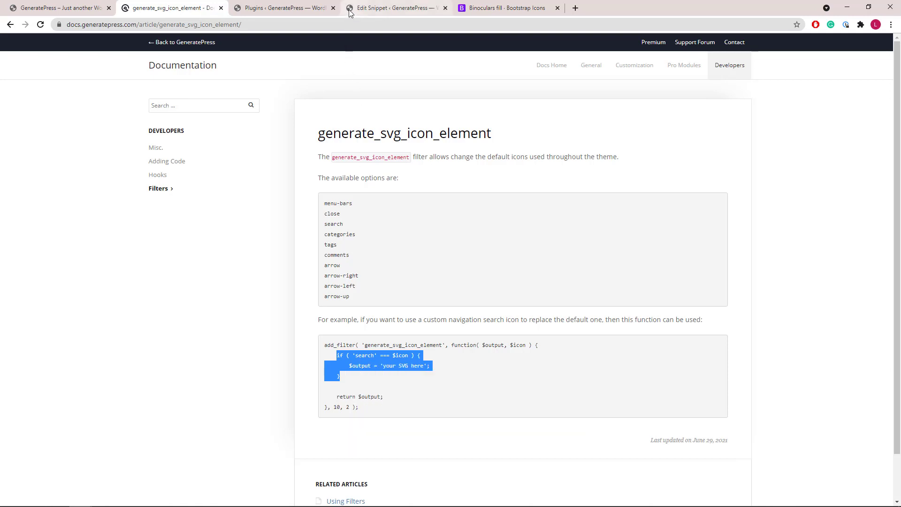
click(397, 8)
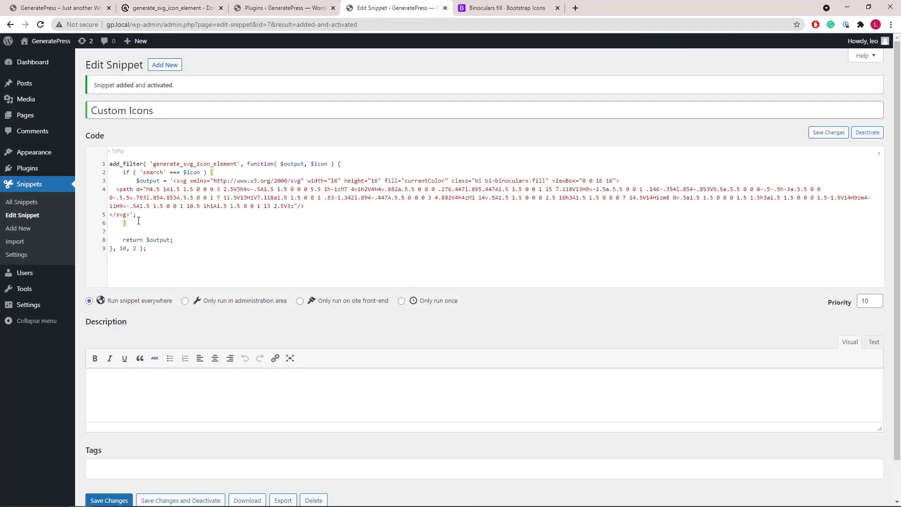
right_click(140, 240)
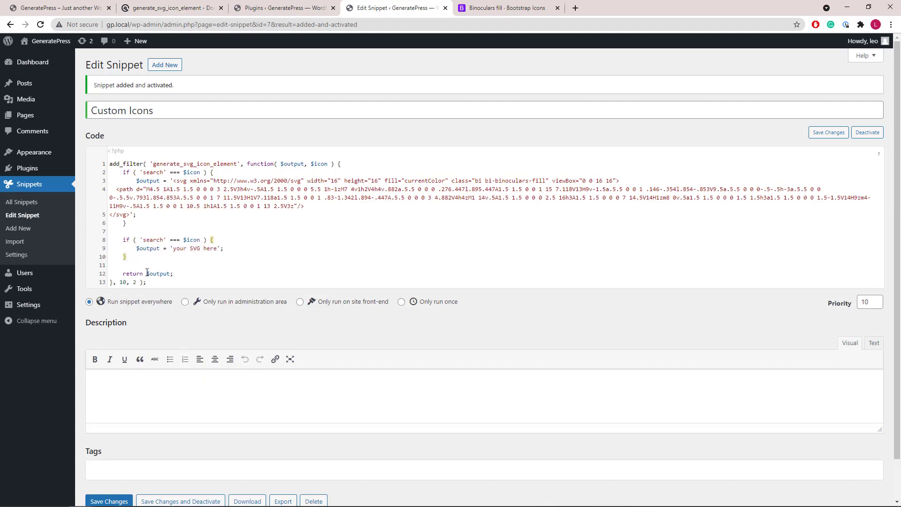
right_click(152, 265)
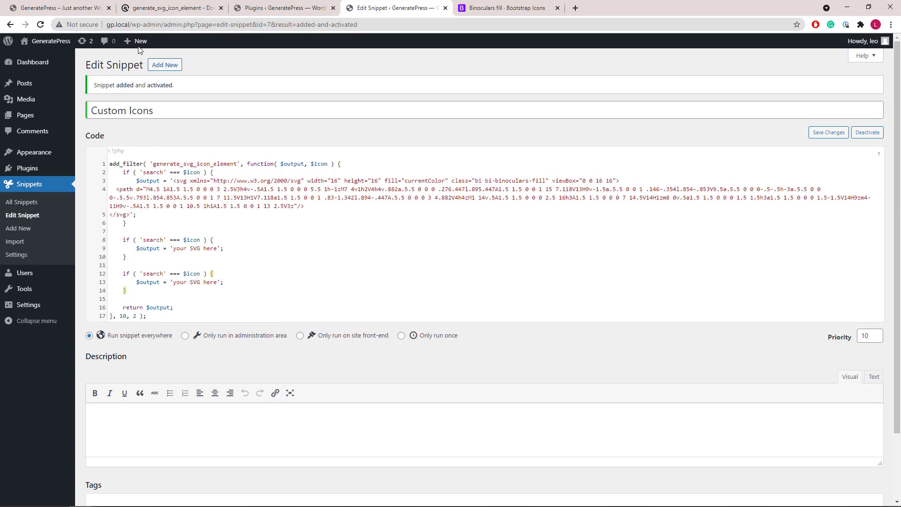
- Set the second condition's icon name to 'comments' and the third to 'menu-bars', then save the snippet
click(170, 8)
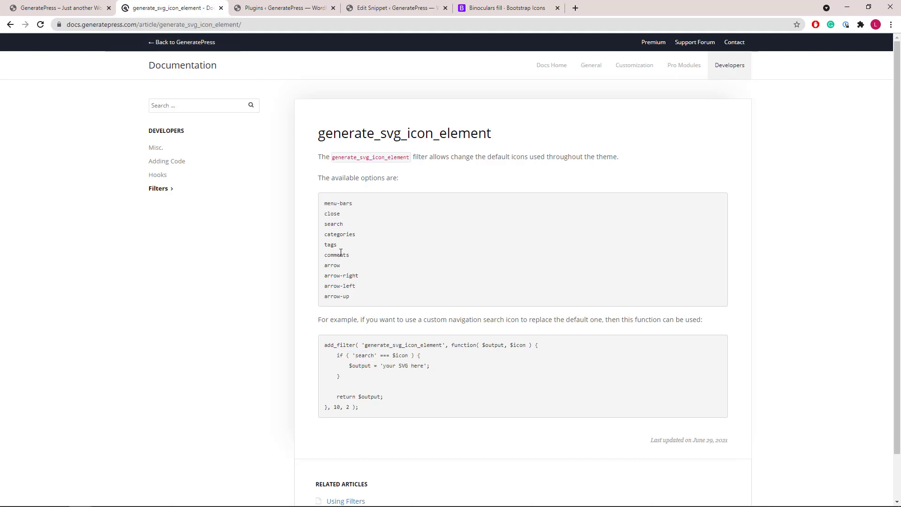
right_click(336, 255)
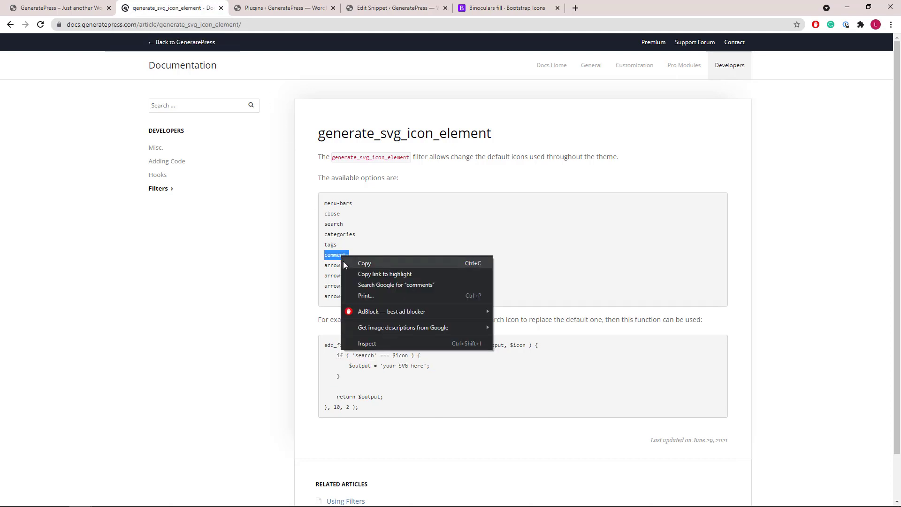
click(396, 7)
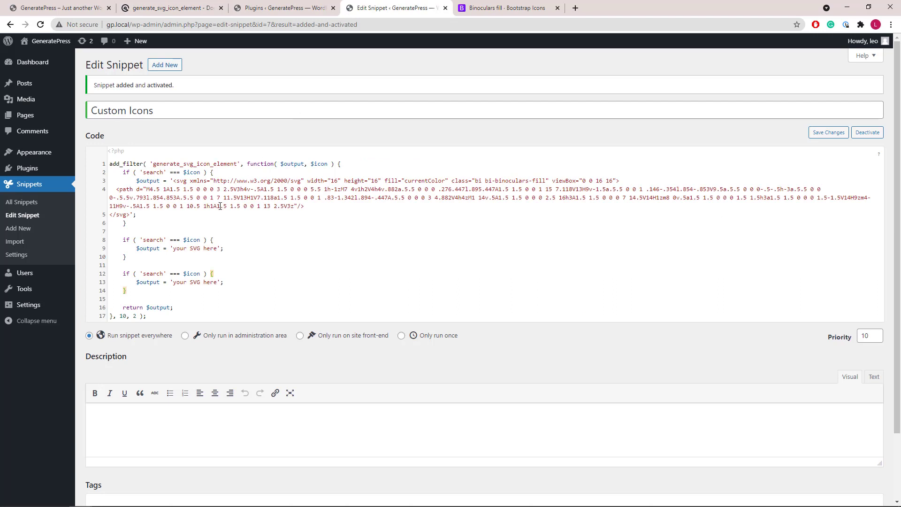
right_click(152, 240)
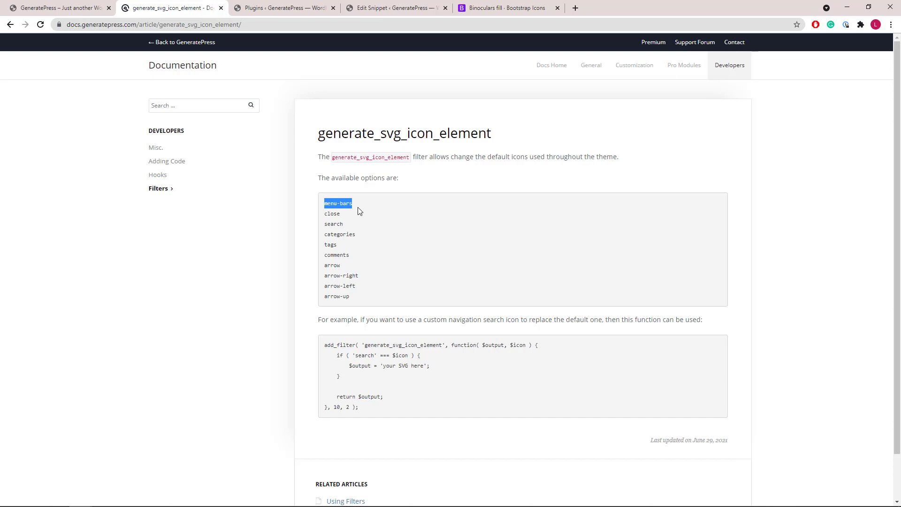
click(390, 8)
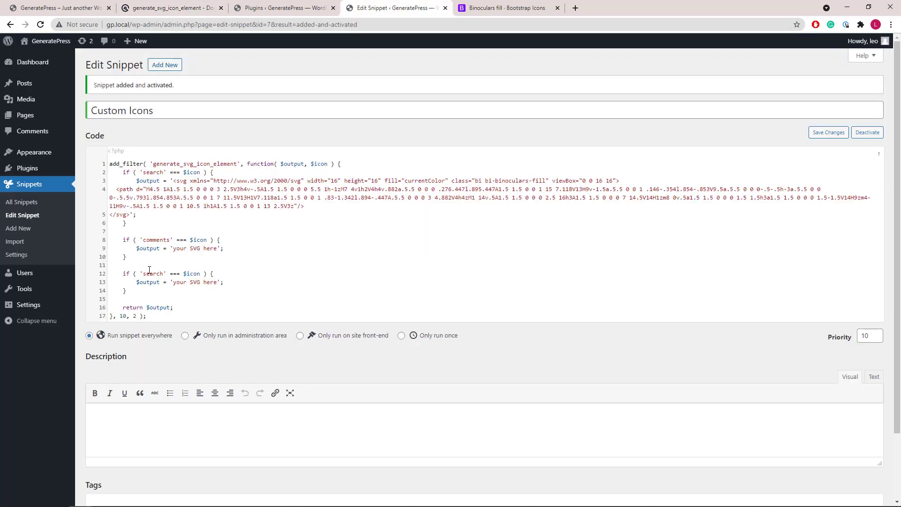
double_click(152, 273)
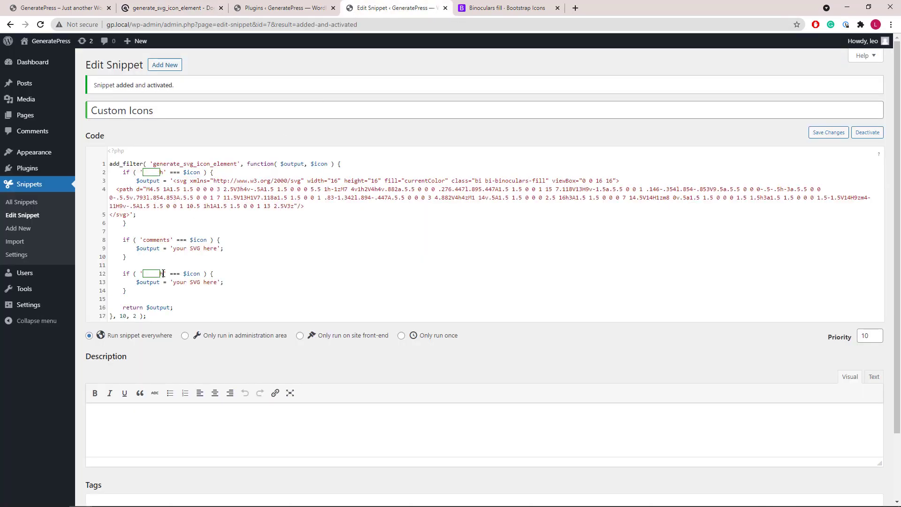
right_click(153, 274)
text(menu-bars)
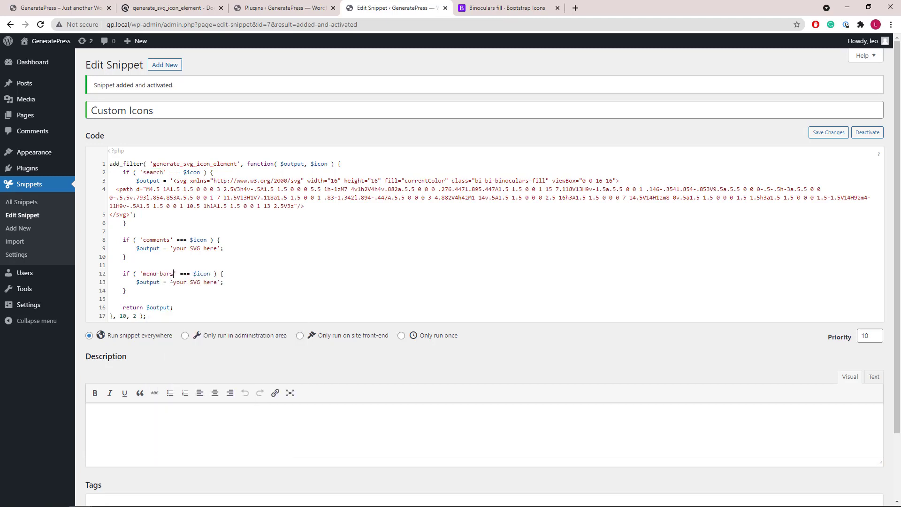
click(828, 132)
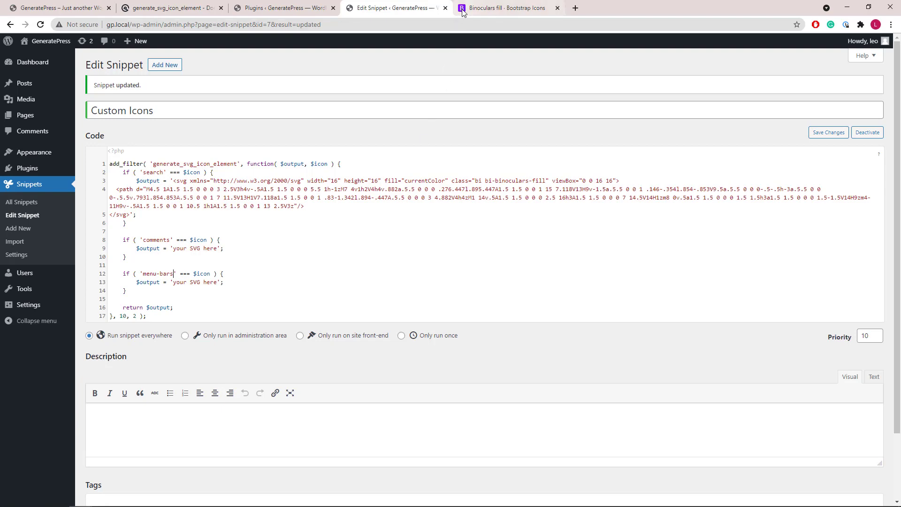
- Copy the chat-dots-fill SVG from Bootstrap Icons and paste it as the comments condition's output
click(508, 8)
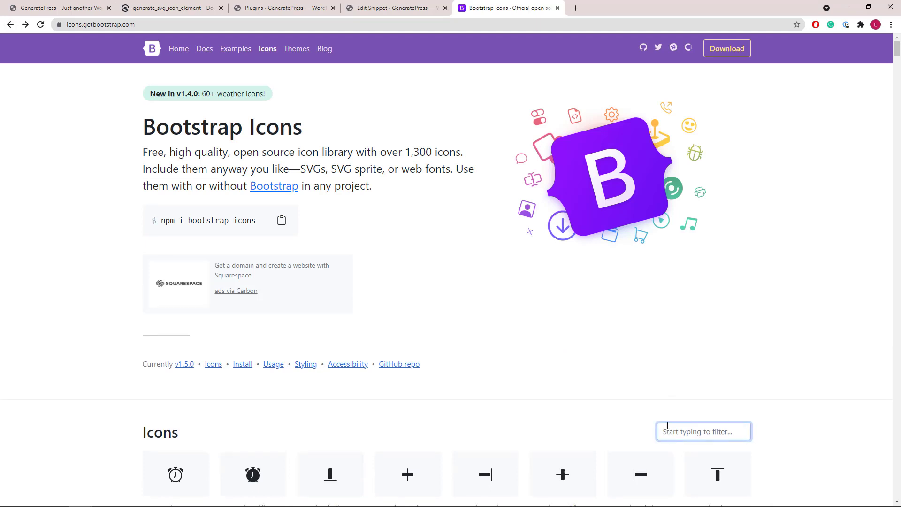
text(chat)
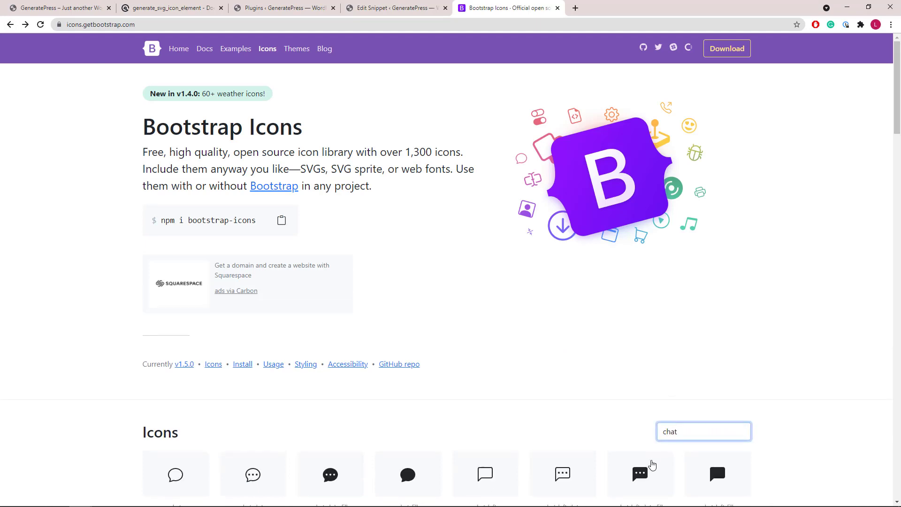
scroll(down, 3)
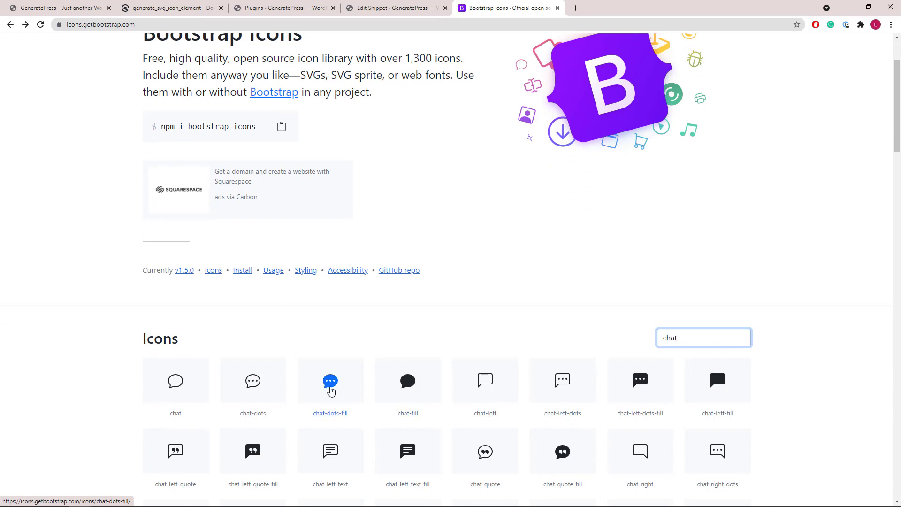
click(330, 381)
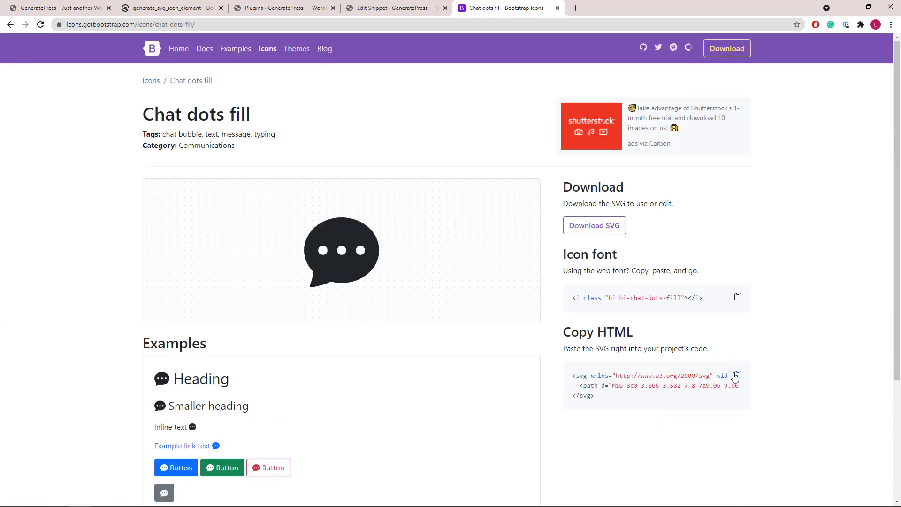
click(737, 376)
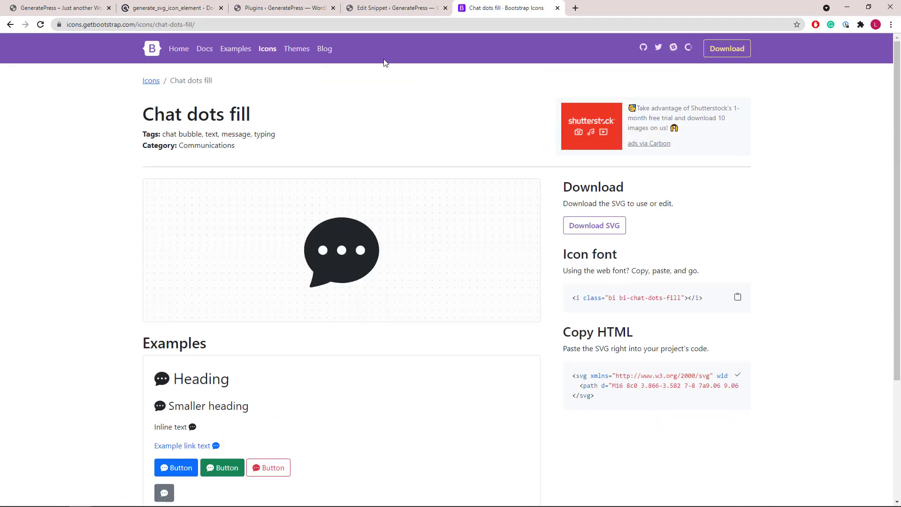
click(395, 7)
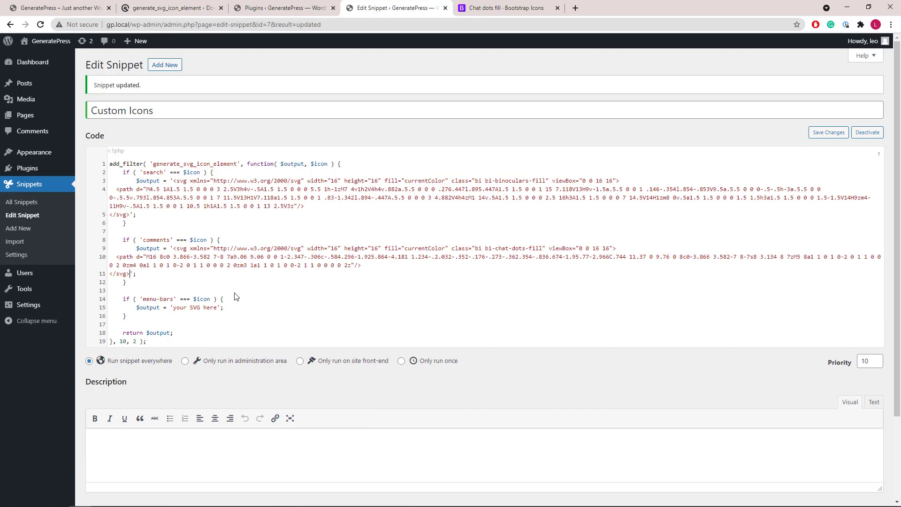
click(508, 8)
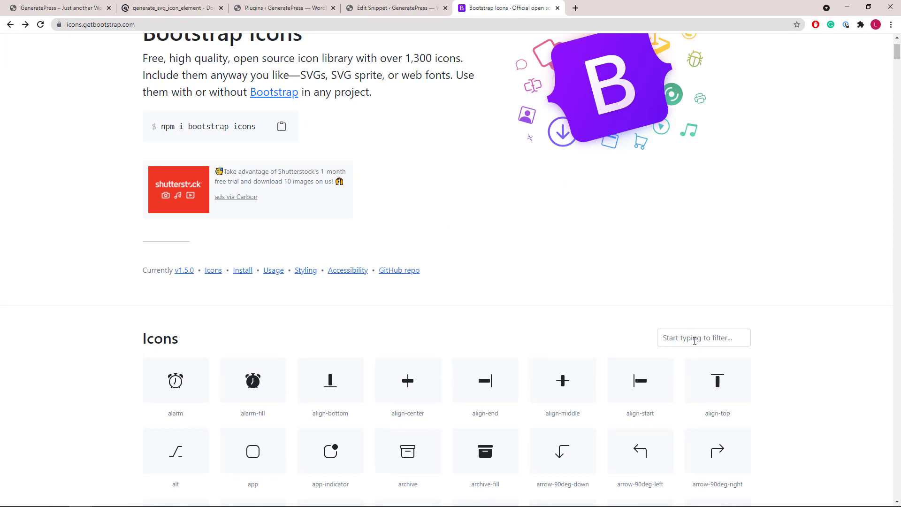
- Paste the Bootstrap menu-up SVG over the menu-bars placeholder, save the snippet and return to the front page
click(703, 338)
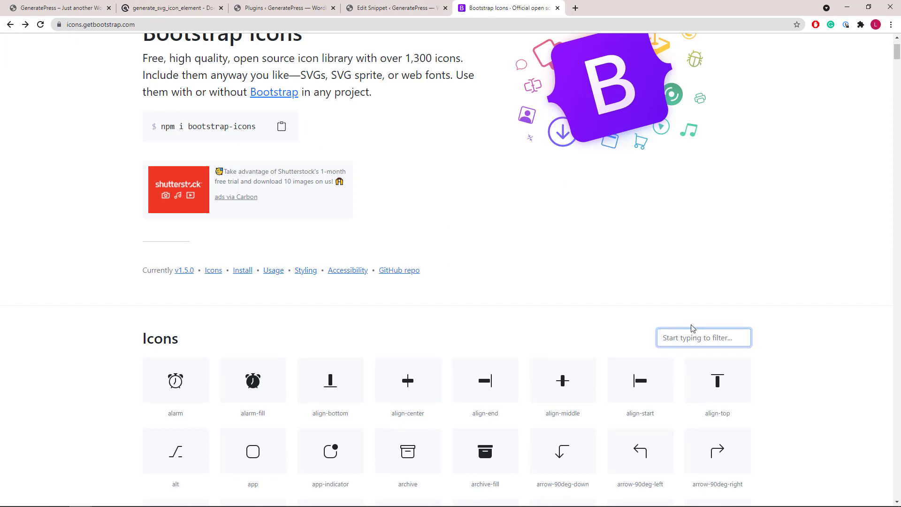
text(menu)
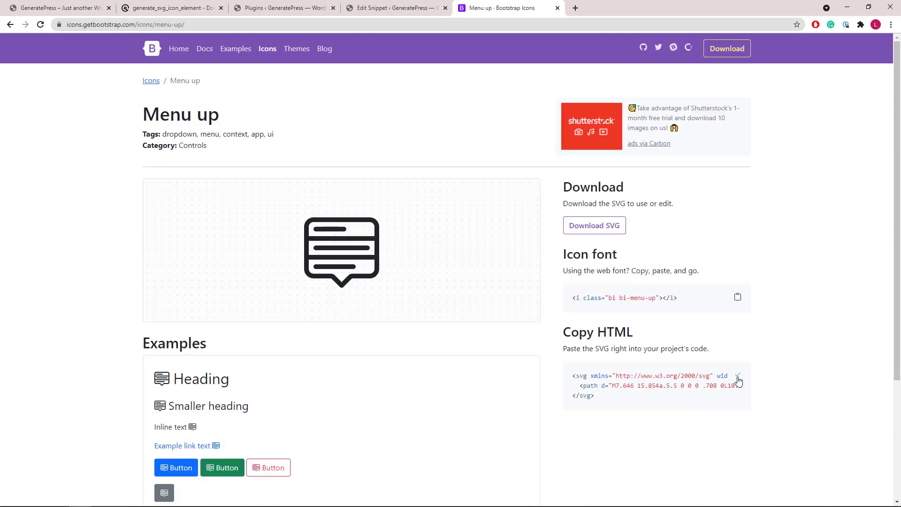
click(738, 378)
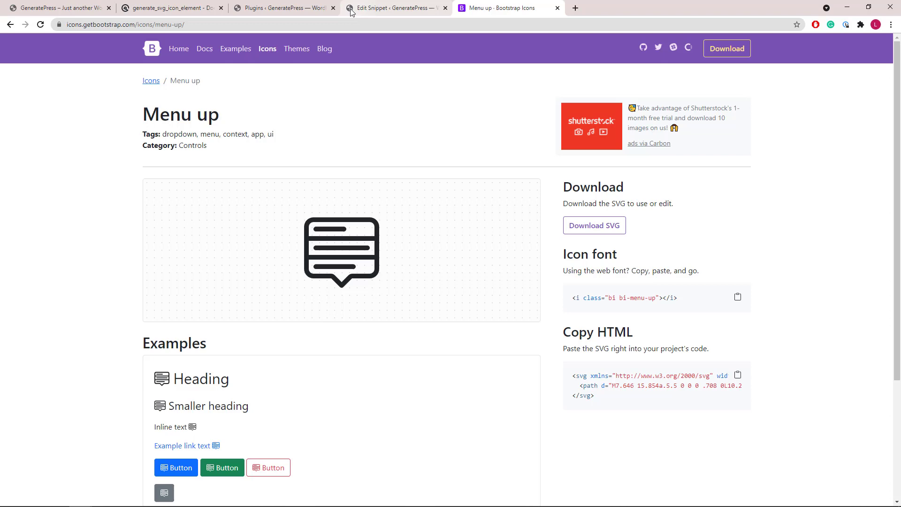
click(393, 7)
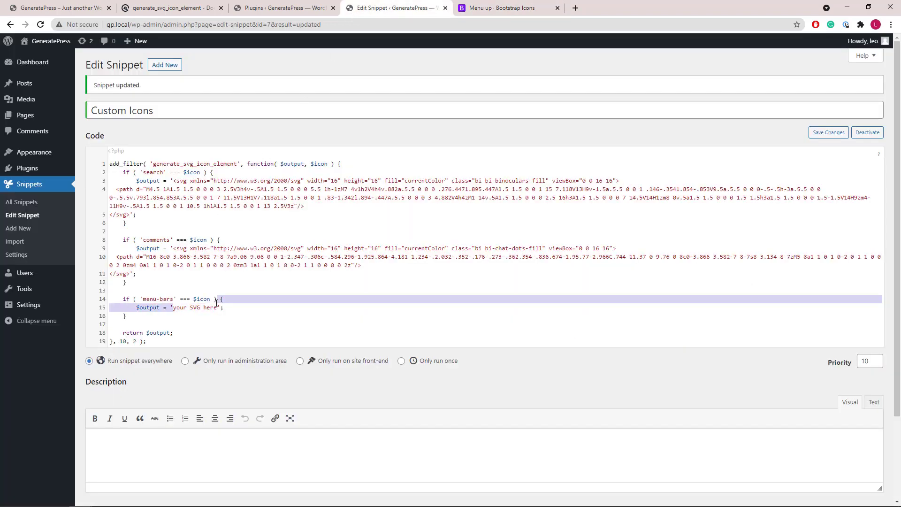
right_click(194, 307)
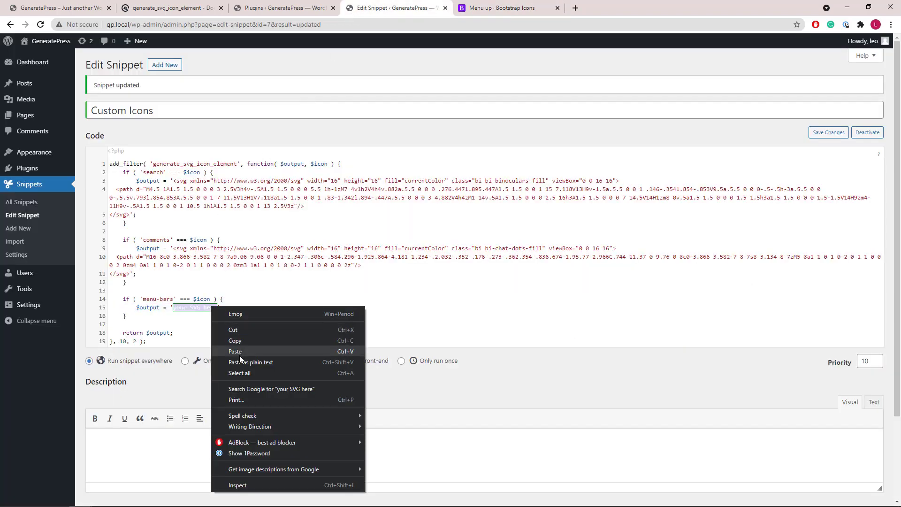
click(235, 351)
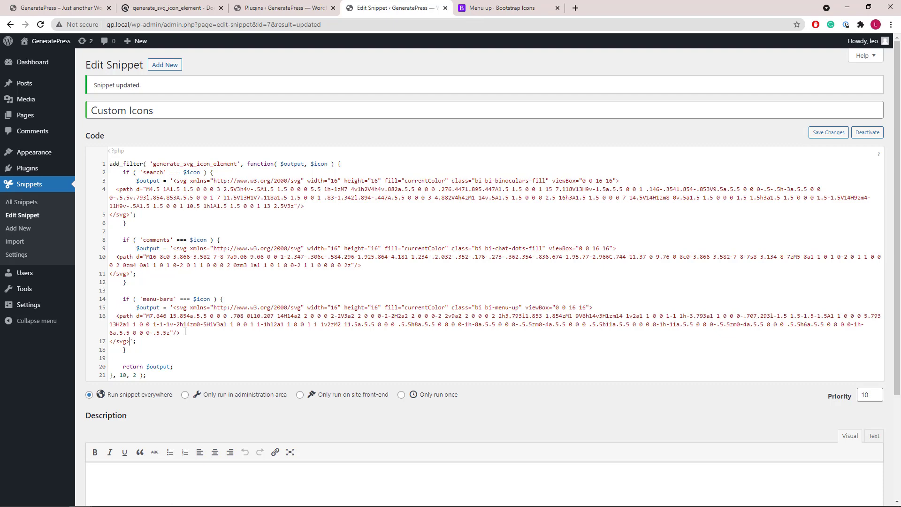
scroll(down, 3)
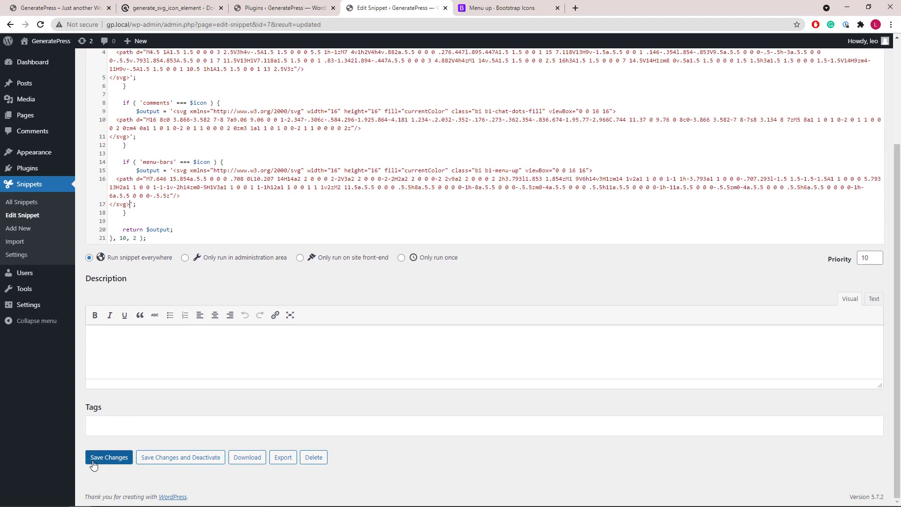
click(108, 457)
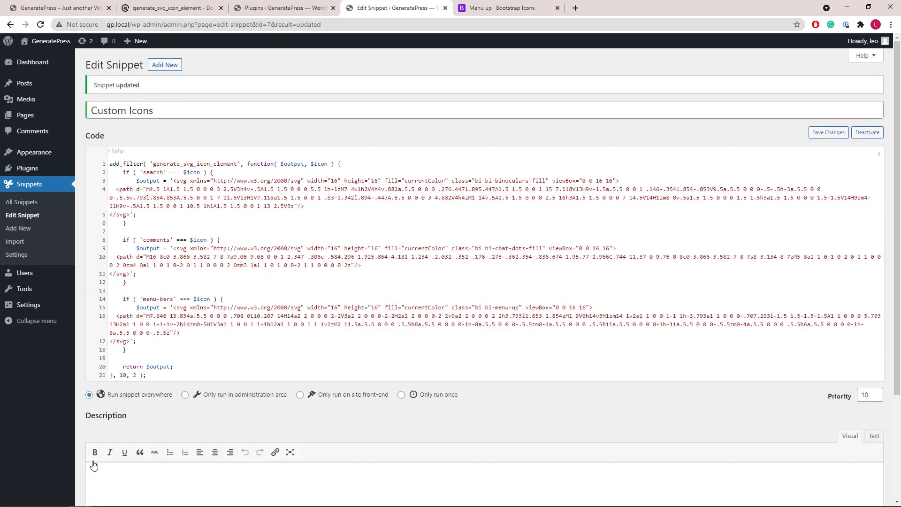
click(55, 7)
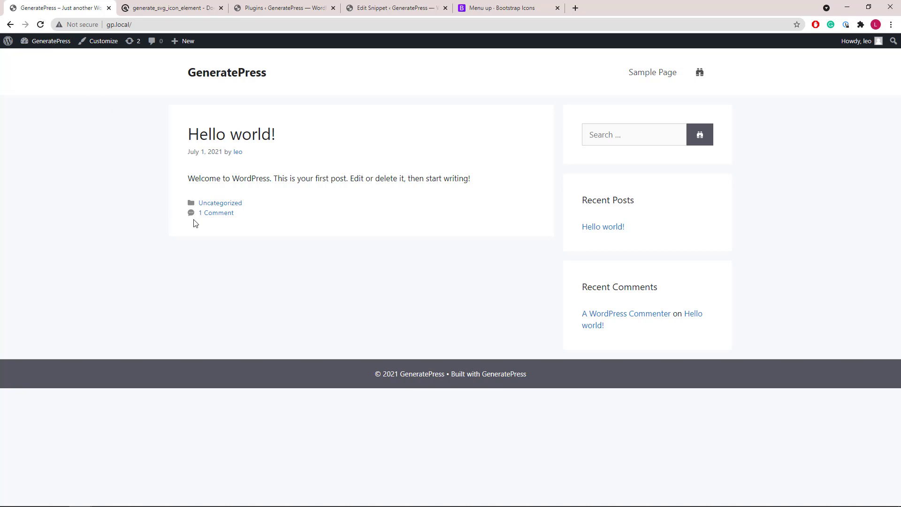
- Inspect the site in mobile device view to confirm the new menu icon, then return to desktop
right_click(194, 222)
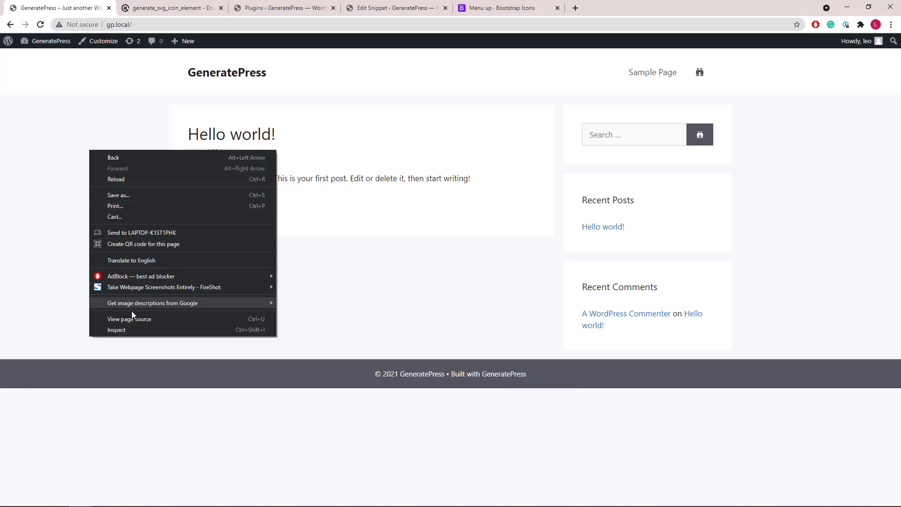
click(116, 329)
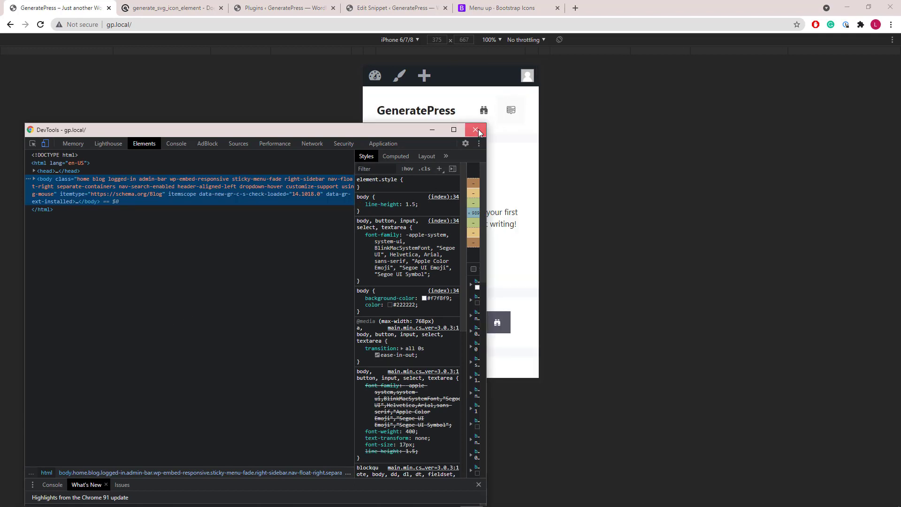
click(475, 129)
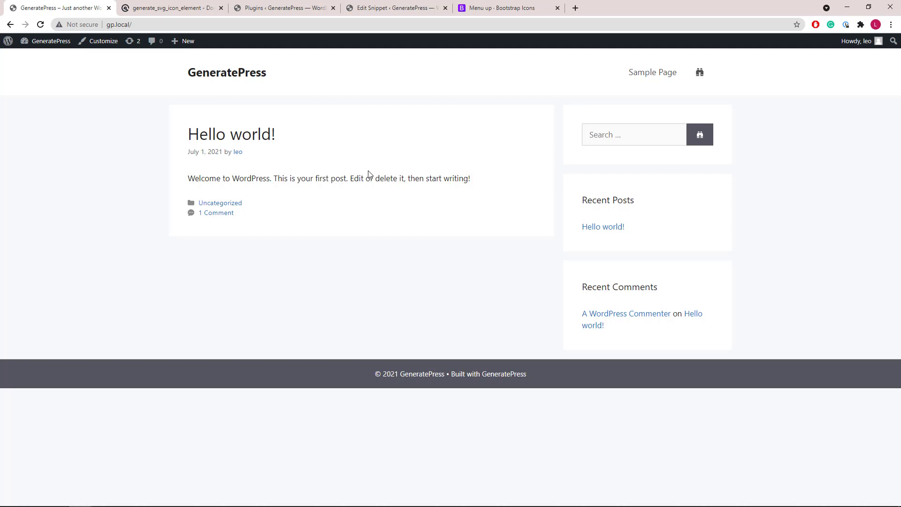